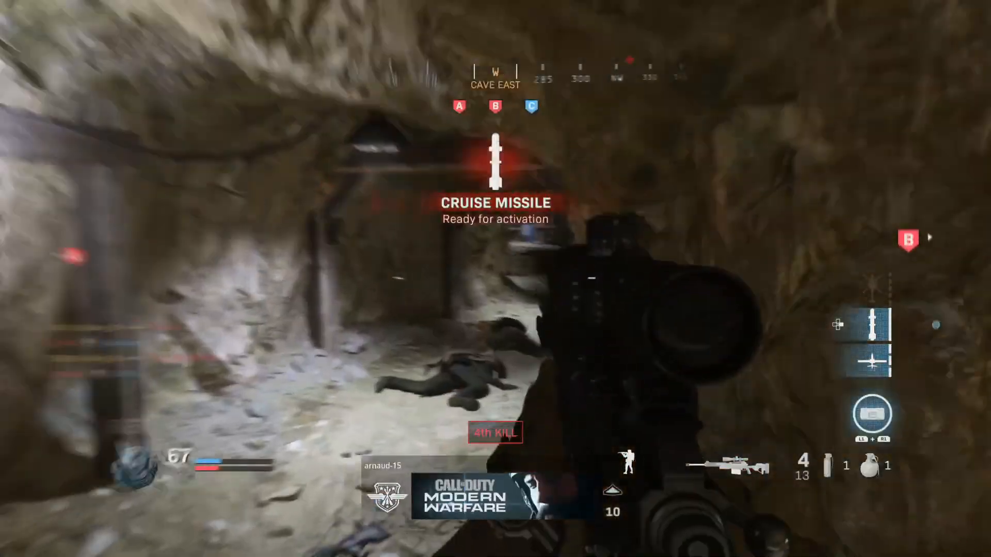
{"action": "mouse_move", "coordinate": [495, 279]}
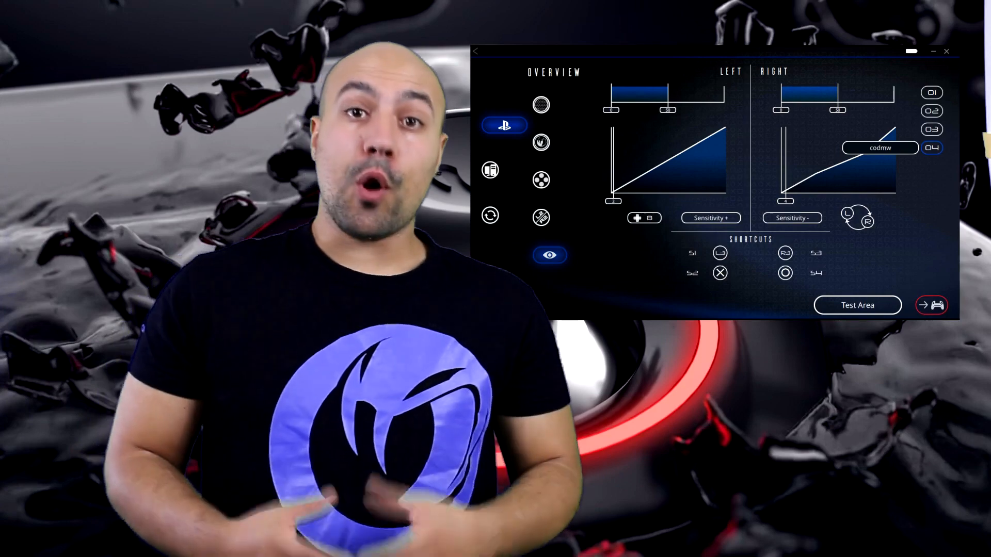
Step: Set the left stick to a linear curve through 68% ; 0.68 with dead zone 2
{"action": "left_click", "coordinate": [540, 104]}
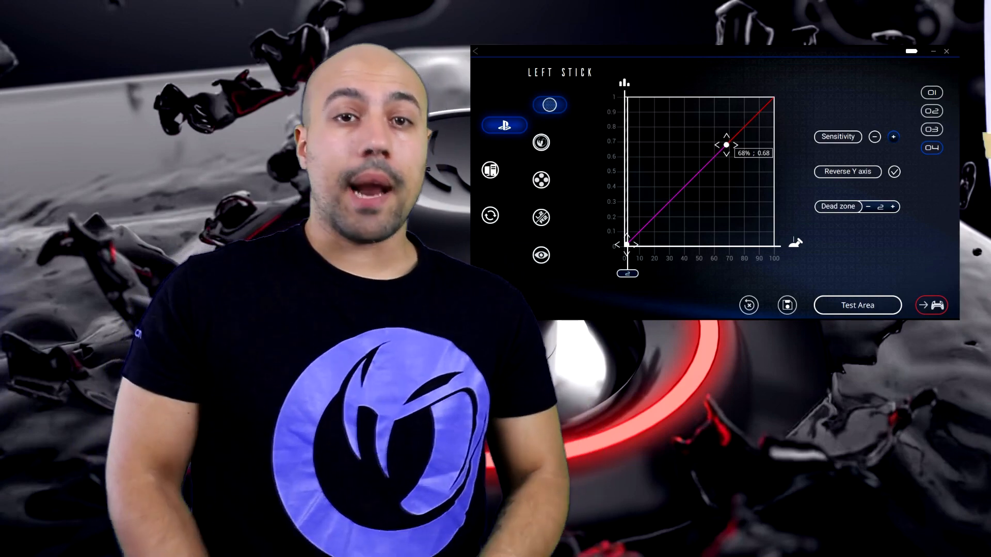
Step: Give the right stick curve points at 30% ; 0.3 and 73% ; 0.6, dead zone 4
{"action": "left_click", "coordinate": [540, 142]}
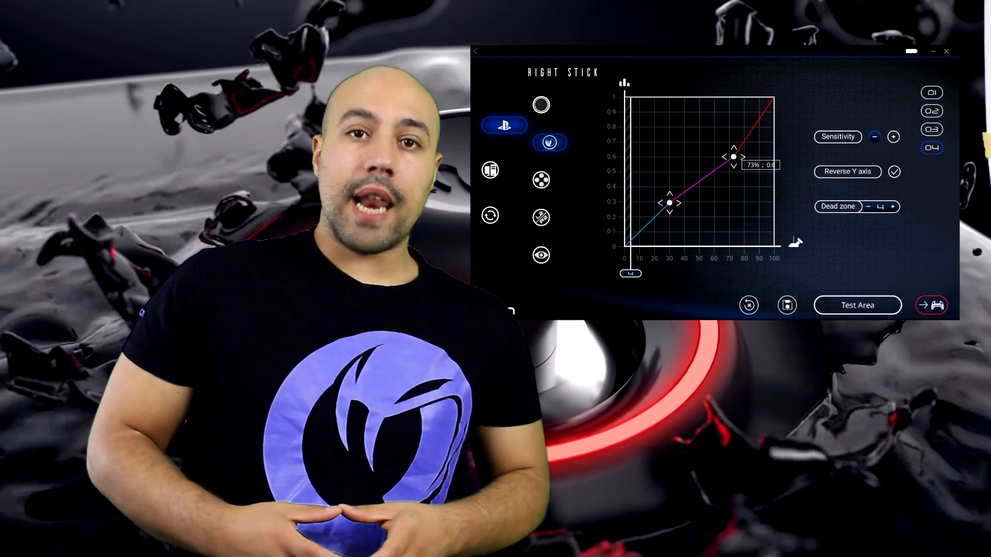
Step: Show the triggers page with both trigger travel ranges ending at 50%
{"action": "left_click", "coordinate": [540, 217]}
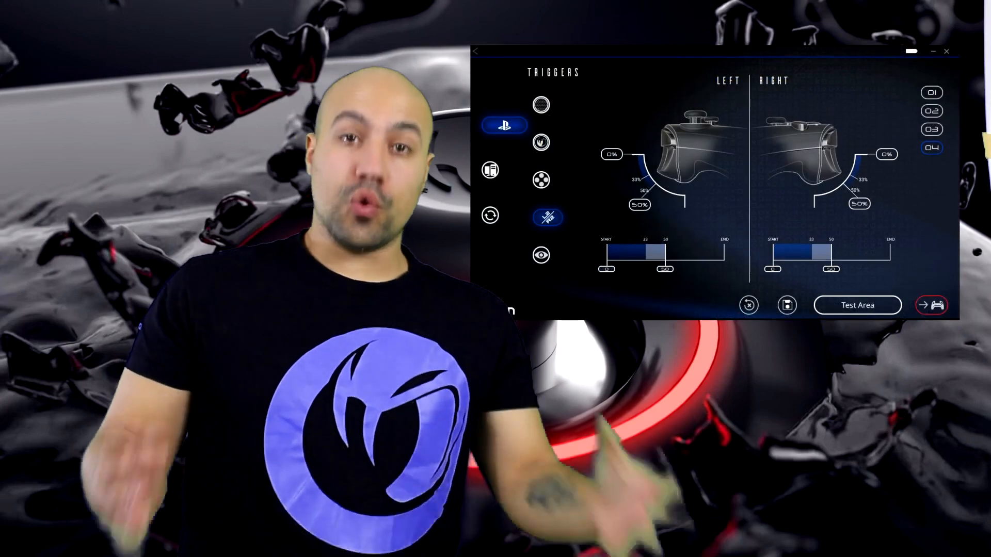